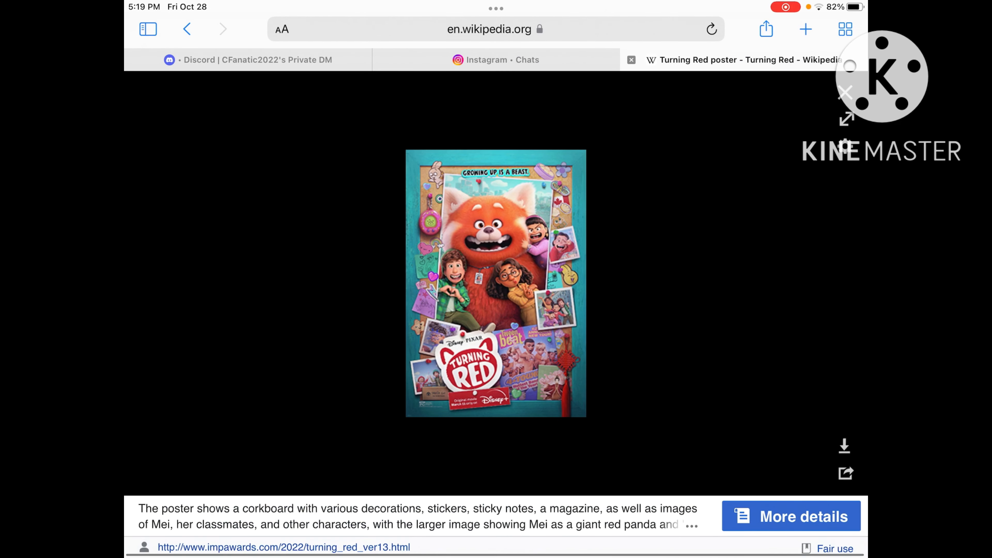
Step: Glance at the Instagram chat list, return to the Turning Red article, then bring up Google results for 'turning red dvd'
left_click(496, 59)
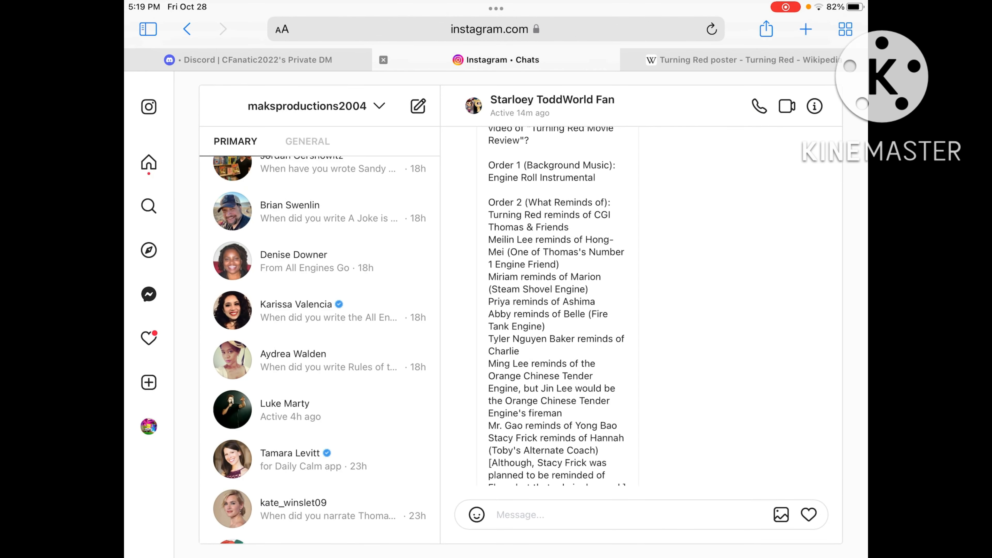
scroll("down", 3)
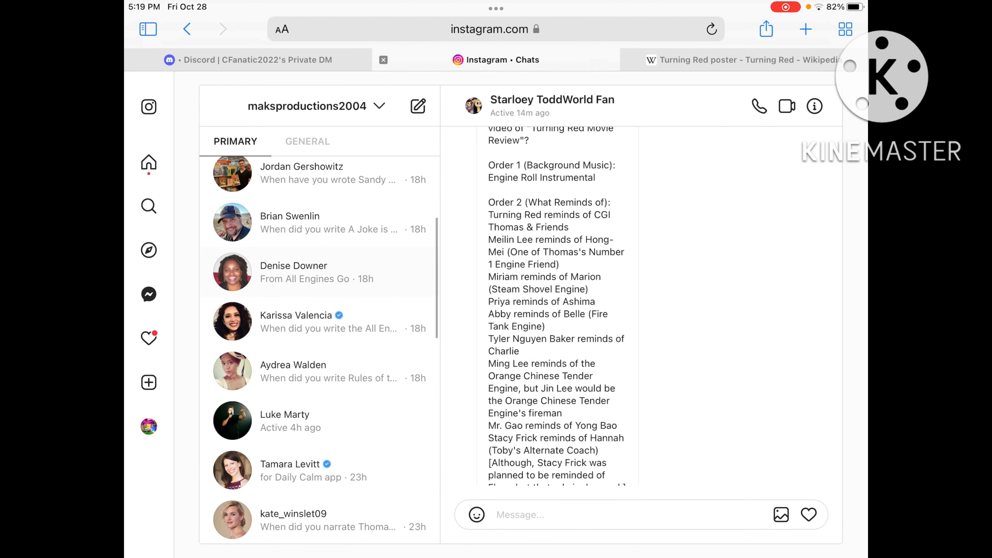
left_click(747, 59)
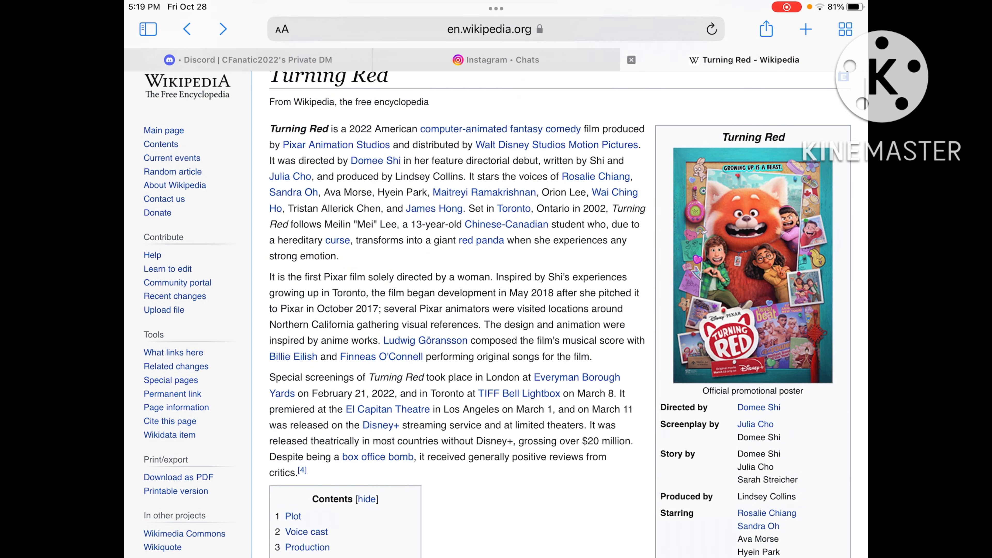
left_click(752, 265)
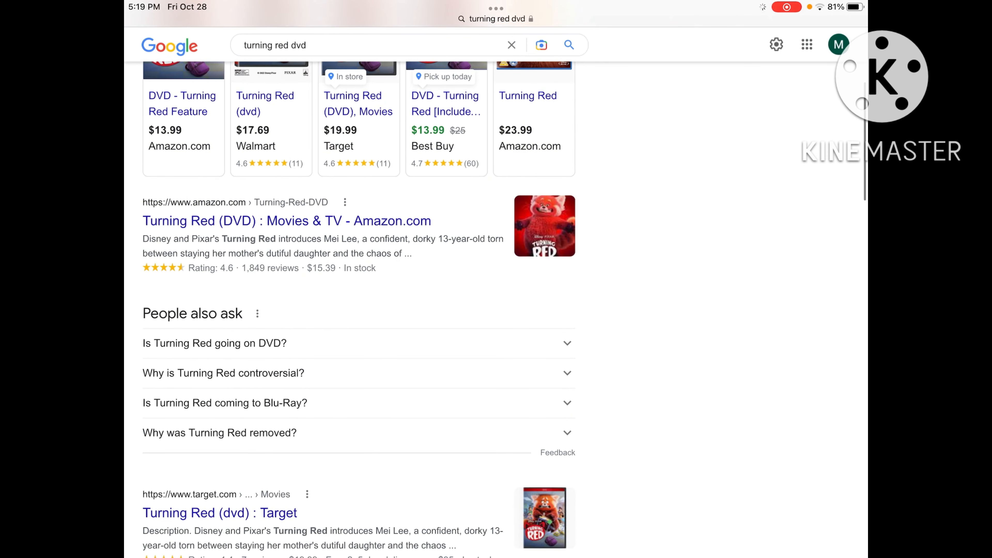
Step: View Amazon's Turning Red DVD listings at $15.39 and $13.99 before returning to the Wikipedia article
left_click(286, 221)
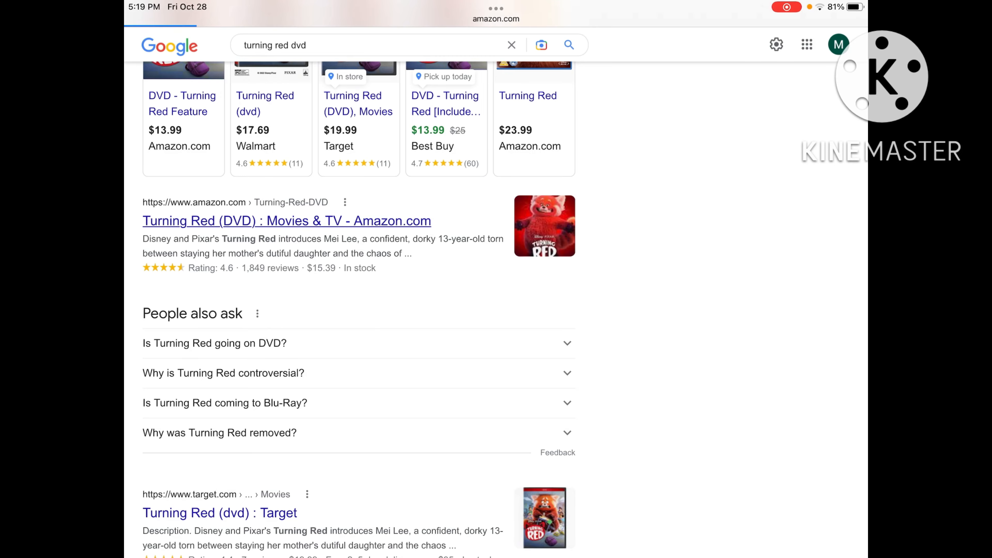
left_click(286, 220)
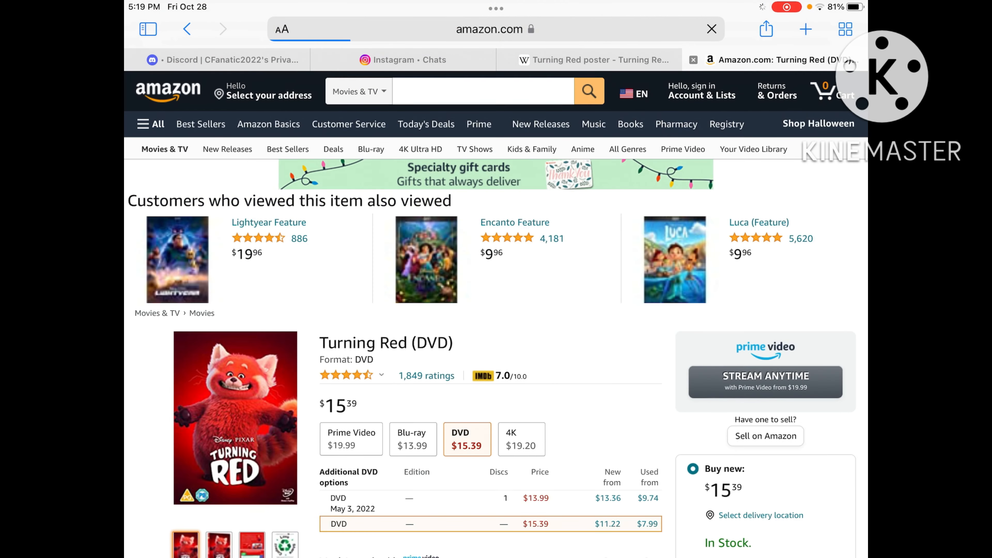
scroll("down", 3)
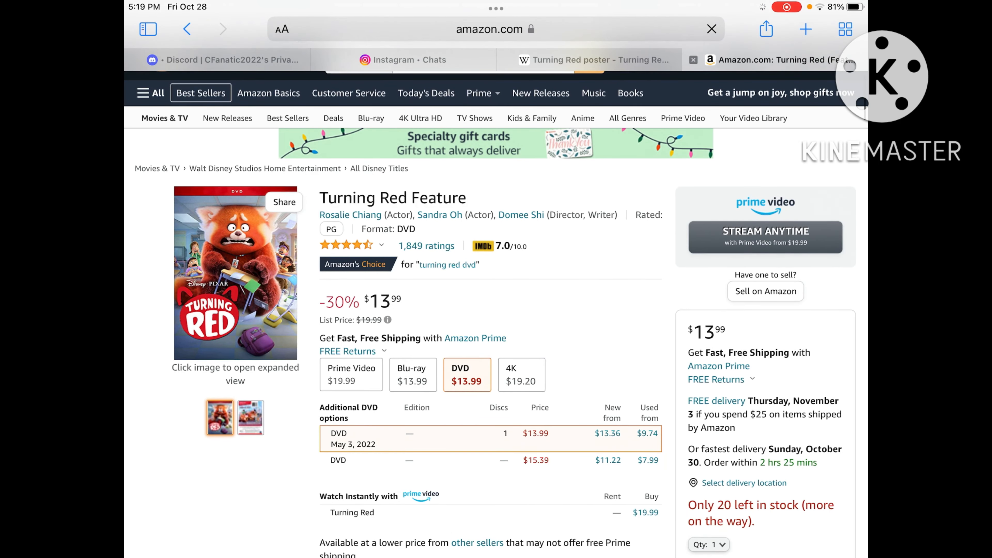
scroll("down", 3)
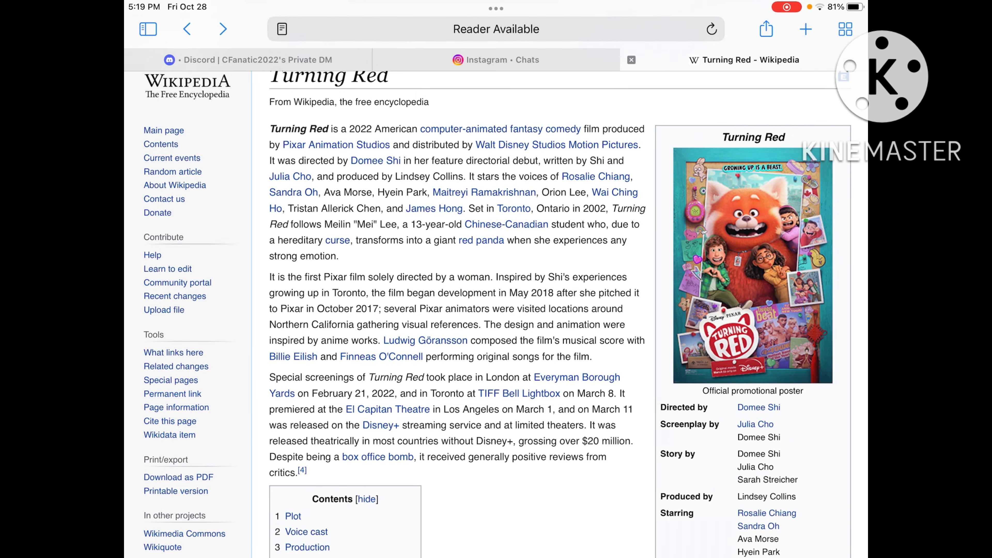
Step: View the Turning Red infobox poster full size, then switch to the Instagram chat list
scroll("down", 3)
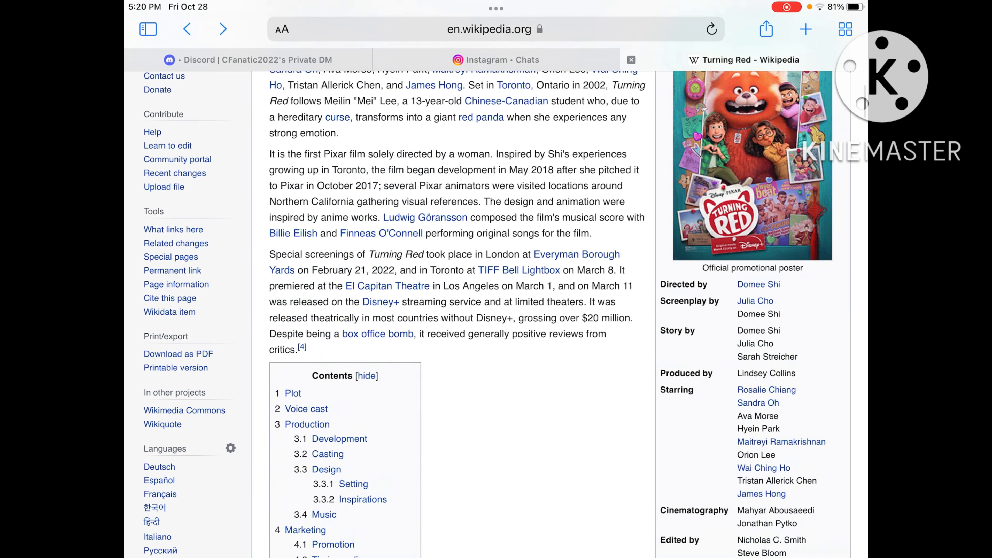
left_click(752, 163)
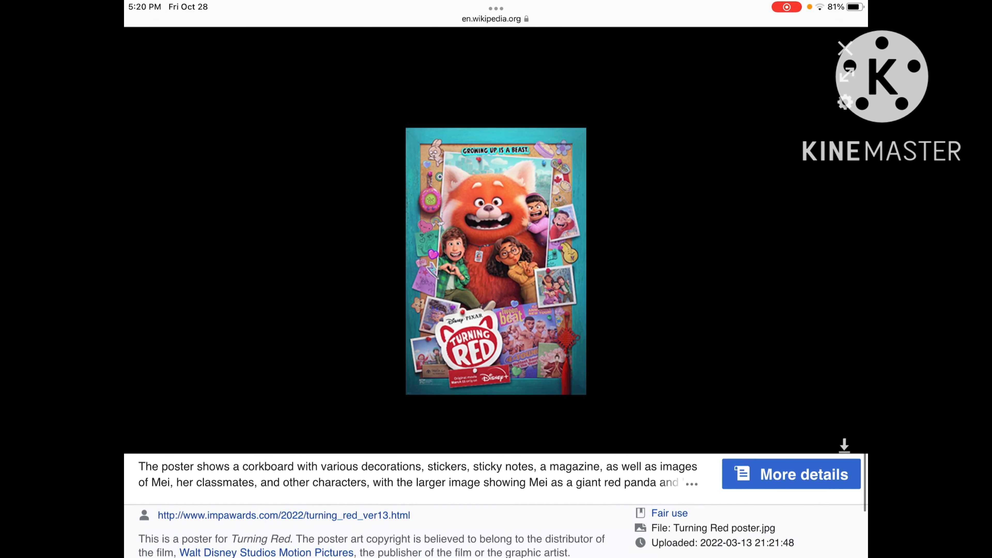
left_click(487, 59)
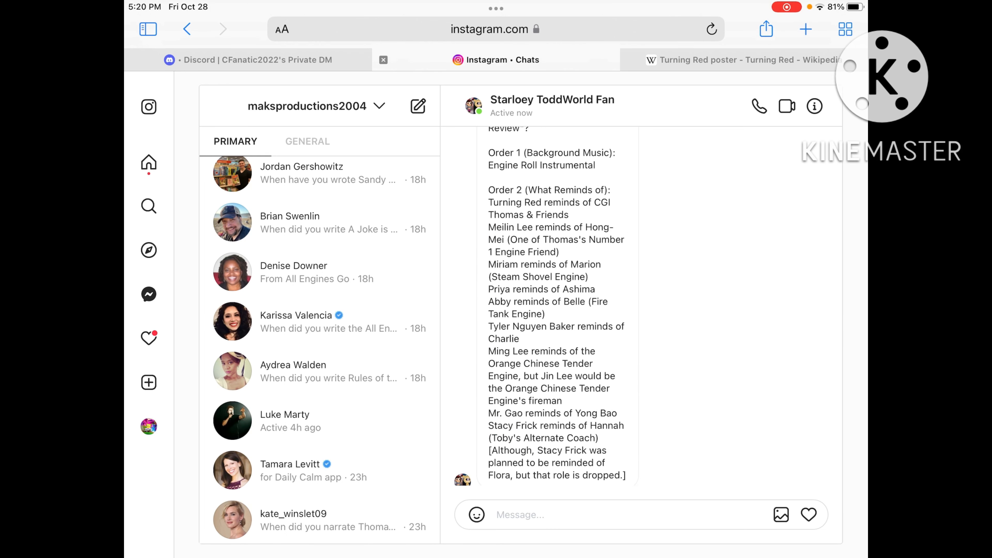
left_click(734, 60)
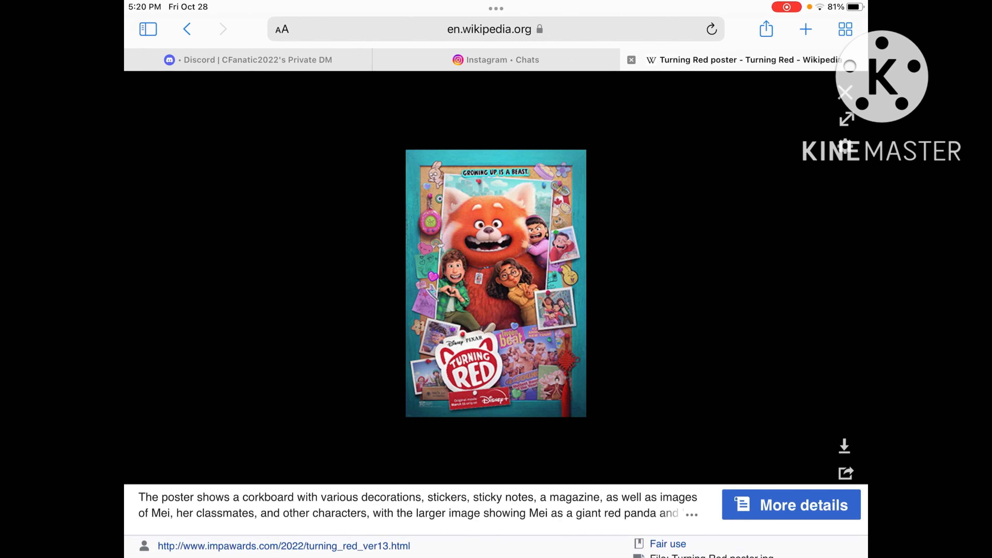
left_click(495, 59)
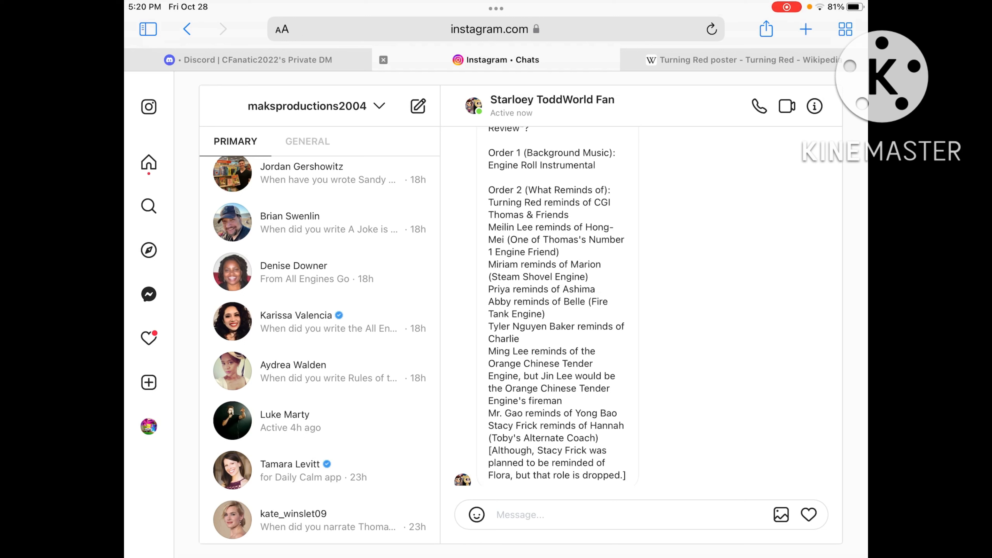
left_click(740, 60)
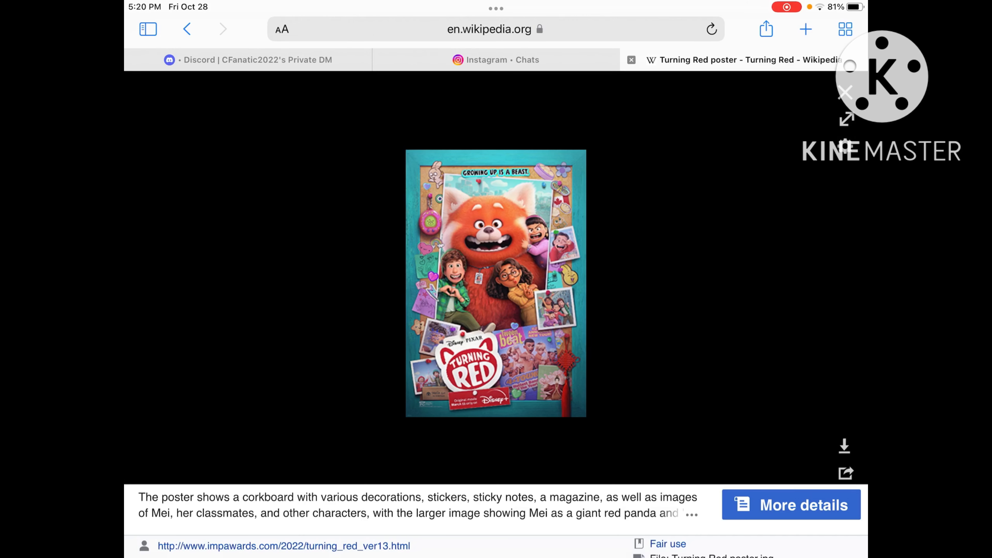
left_click(496, 60)
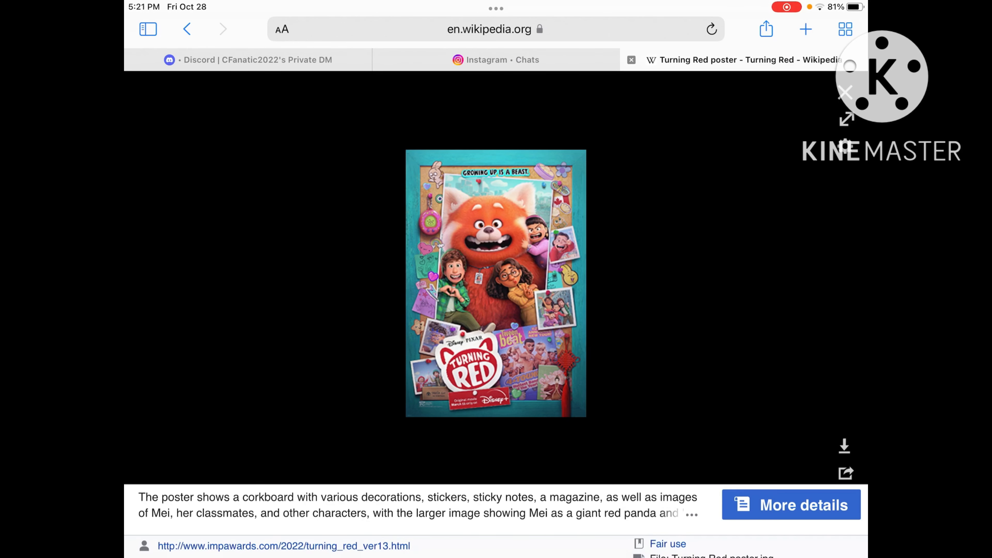
left_click(496, 59)
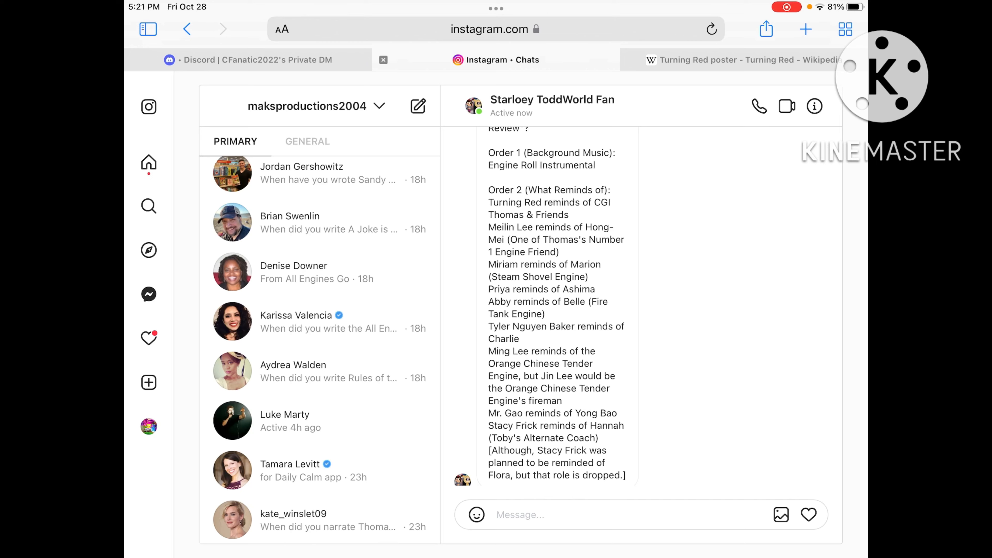
Step: Revisit the poster page briefly, then bring back the Instagram chat with the Turning Red comparison message
left_click(746, 59)
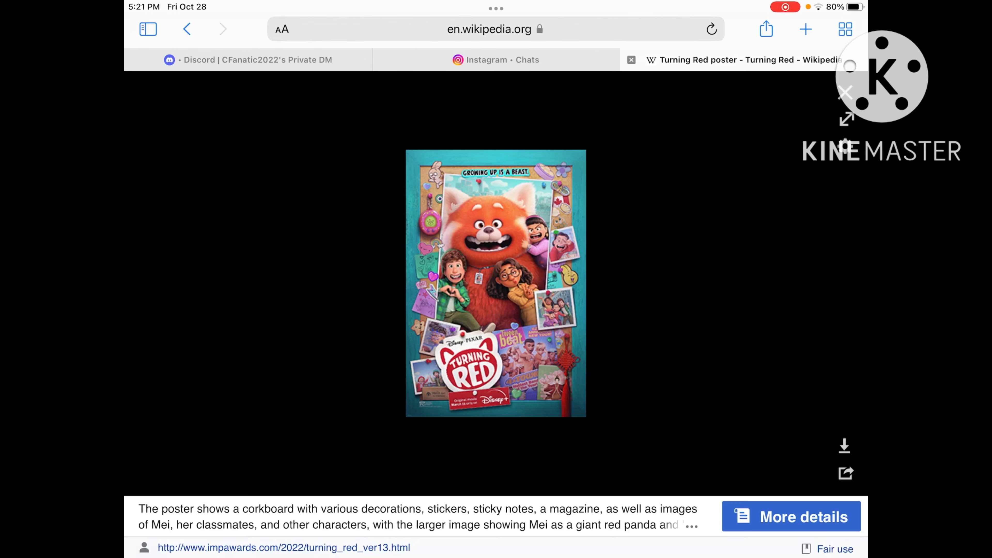
left_click(496, 59)
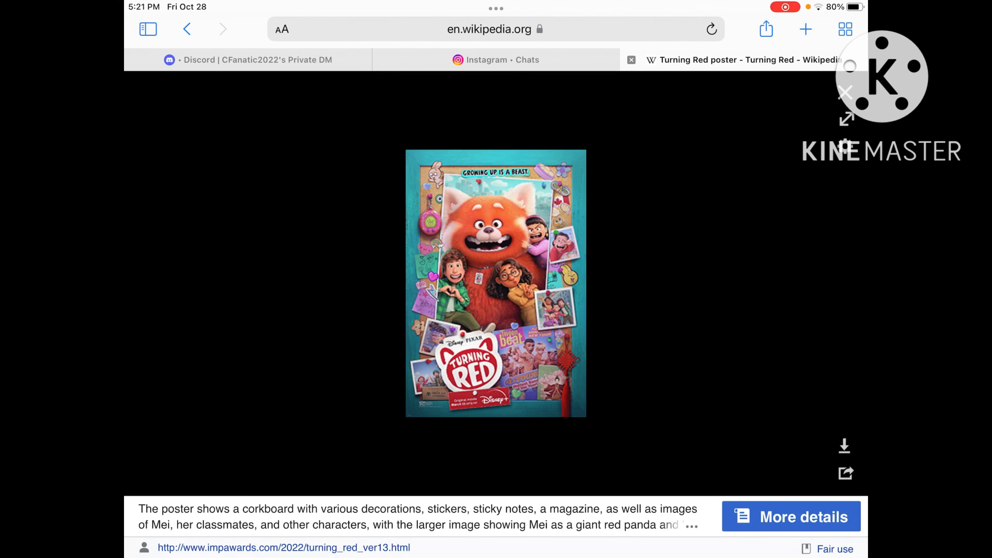
left_click(496, 59)
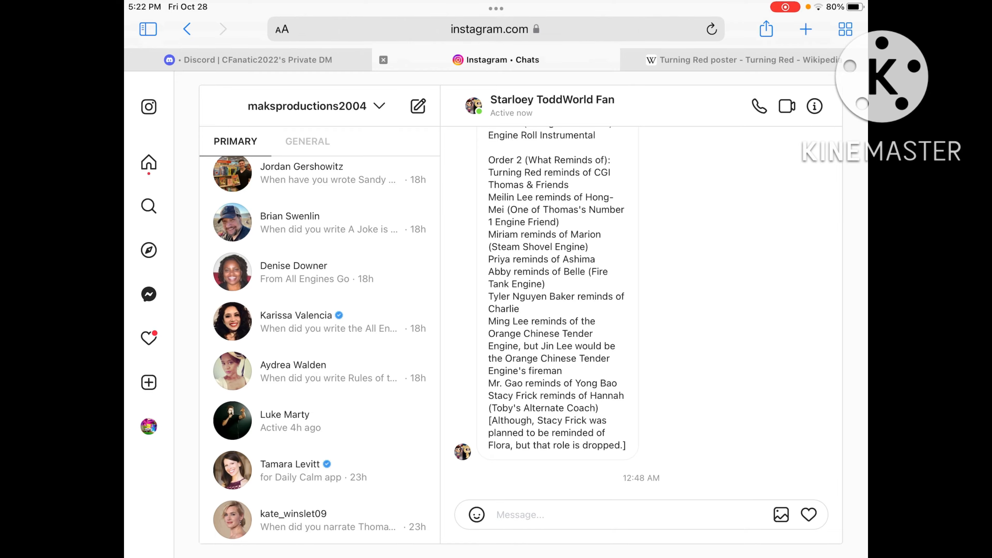
Step: Return to the Turning Red article's Voice cast section and select the character name Lauren
left_click(746, 59)
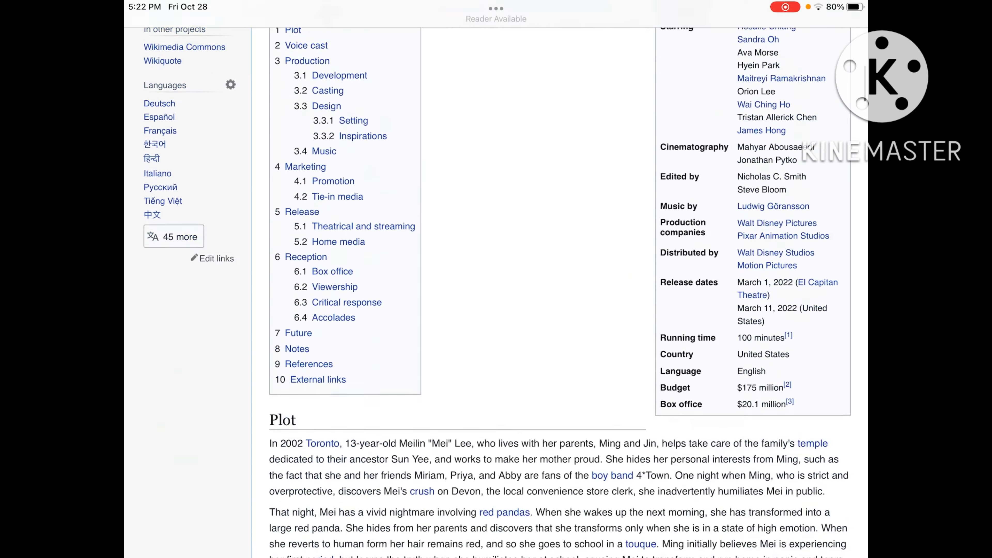
scroll("down", 3)
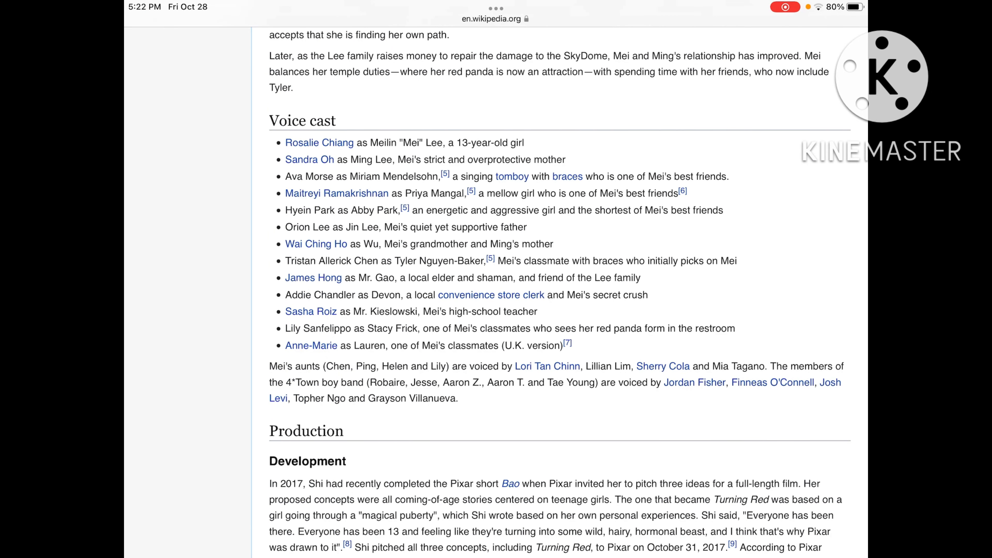
double_click(371, 346)
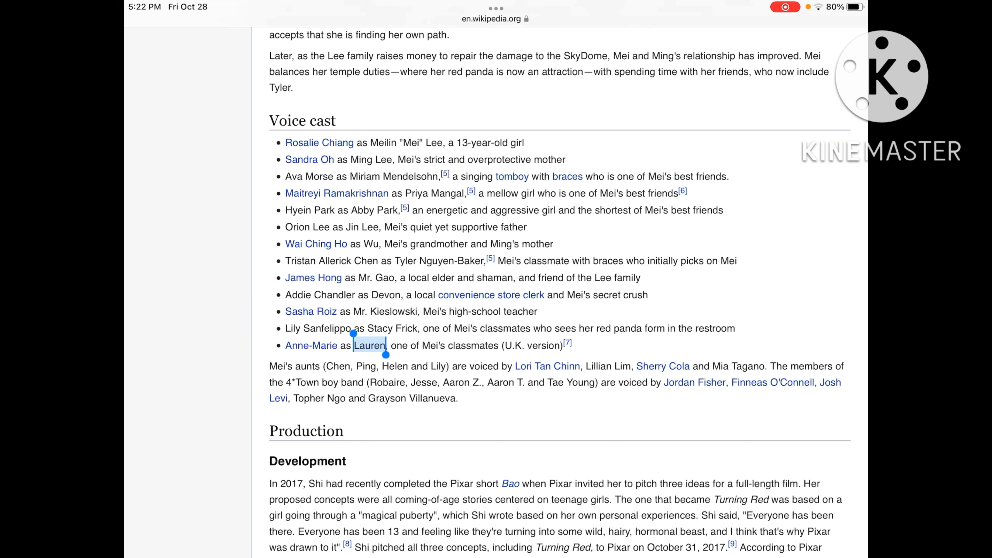
Step: Start a reply in the Instagram chat, then come back to the voice cast list
left_click(497, 59)
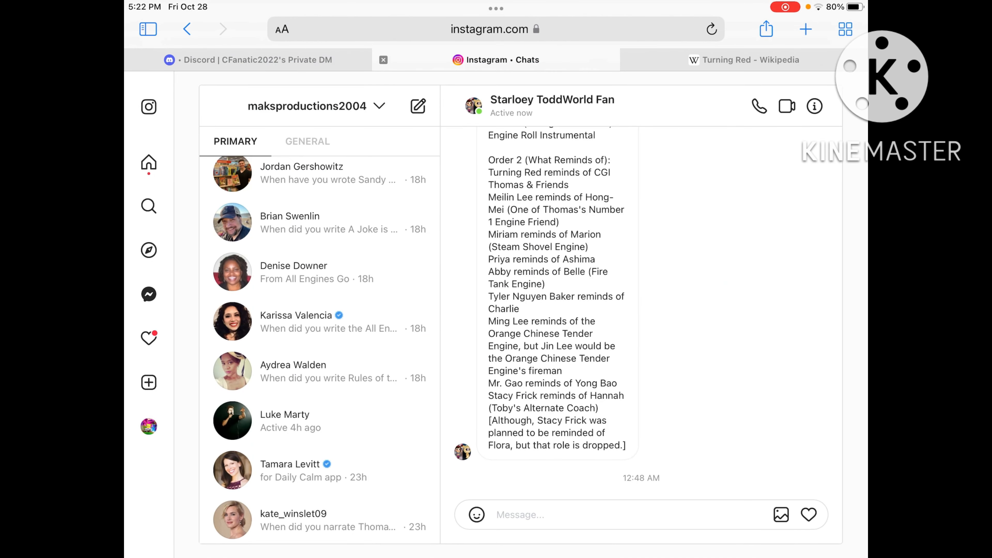
left_click(632, 514)
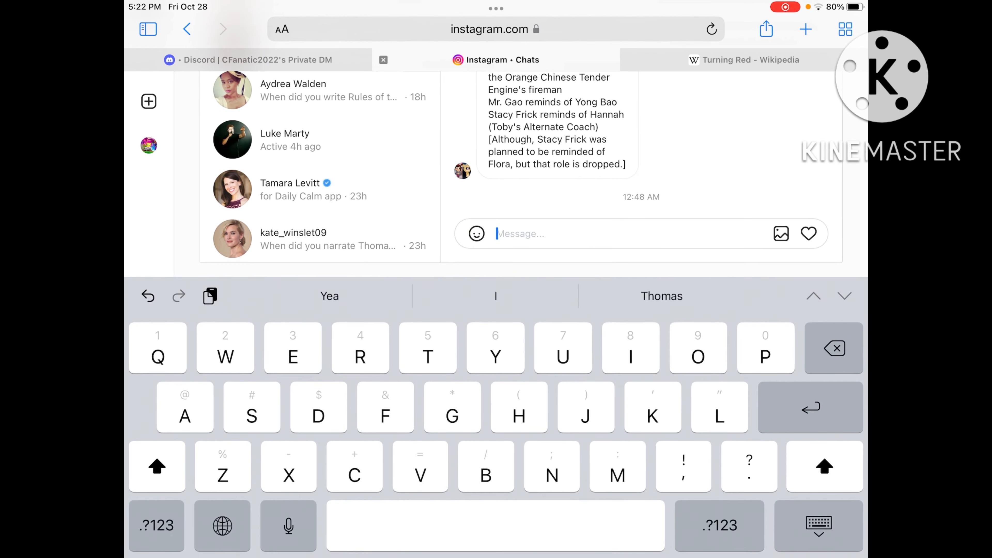
left_click(747, 60)
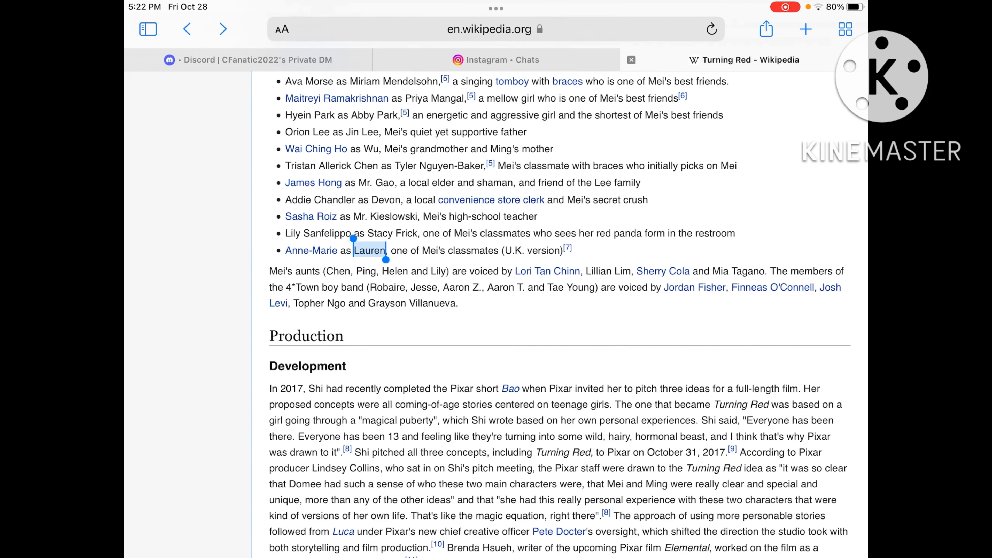
Step: Scroll back through the article to the infobox and view the Turning Red poster full size in the media viewer
scroll("up", 3)
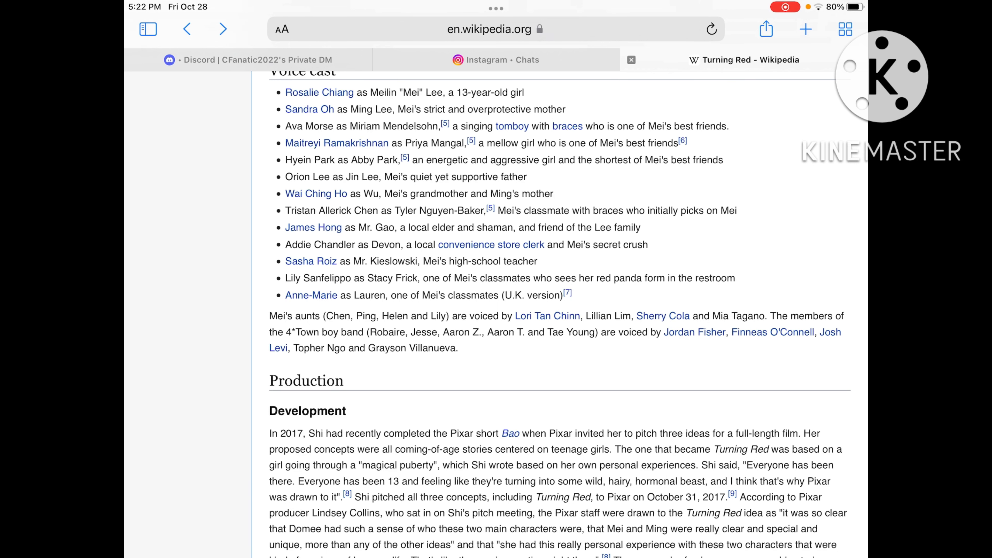
scroll("down", 3)
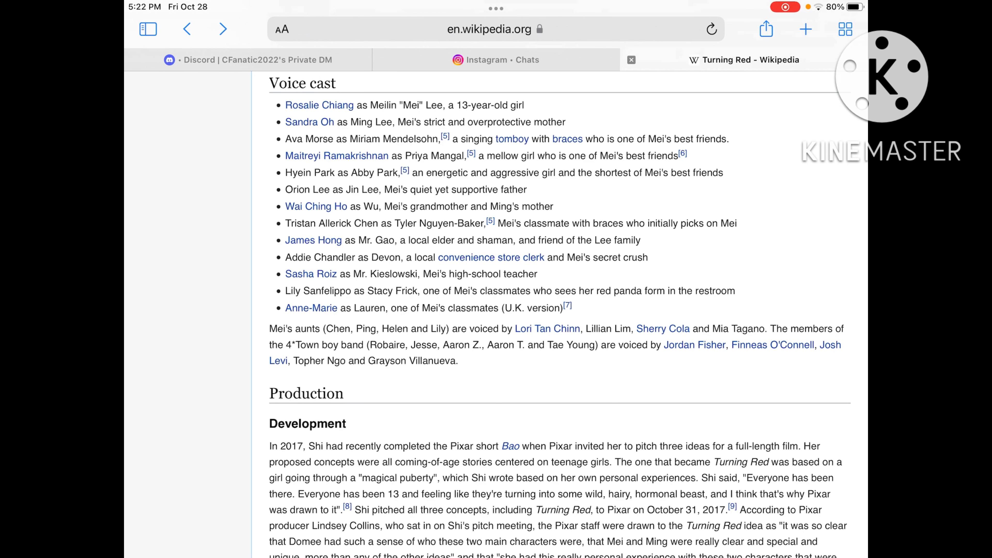
scroll("down", 3)
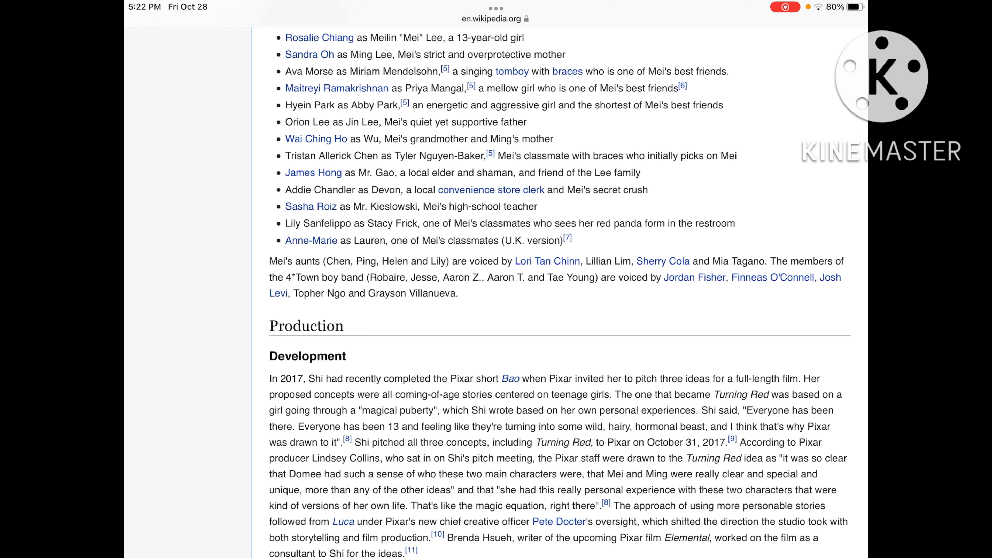
scroll("down", 3)
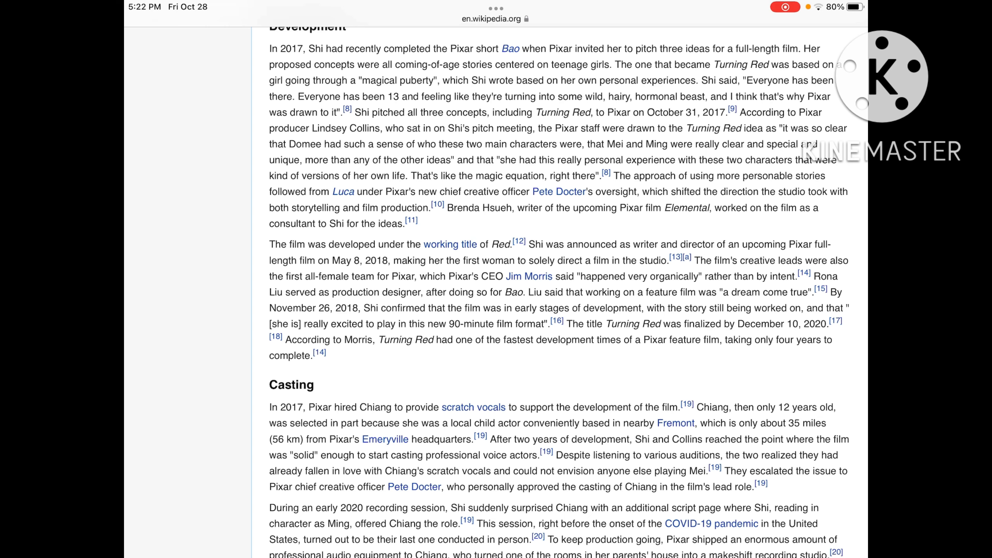
scroll("down", 3)
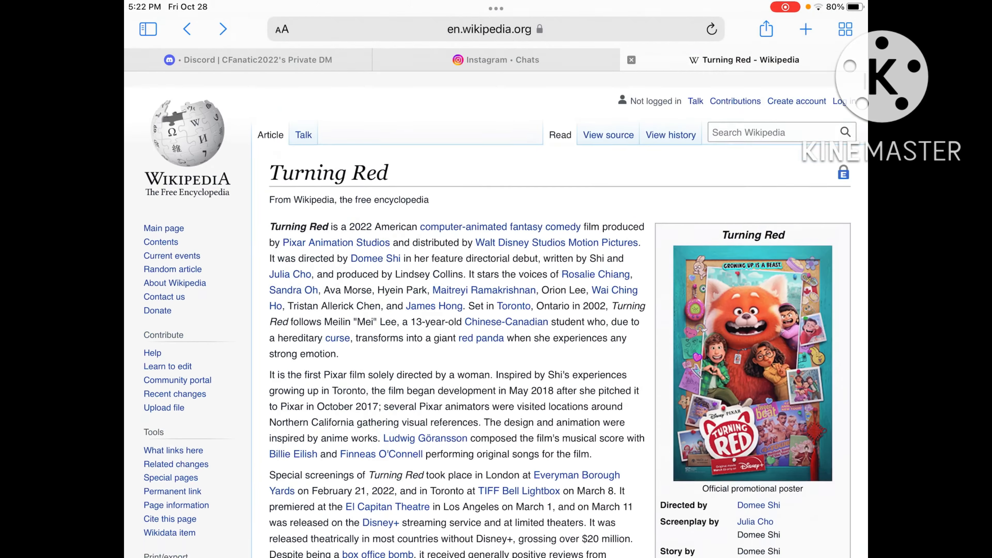
scroll("down", 3)
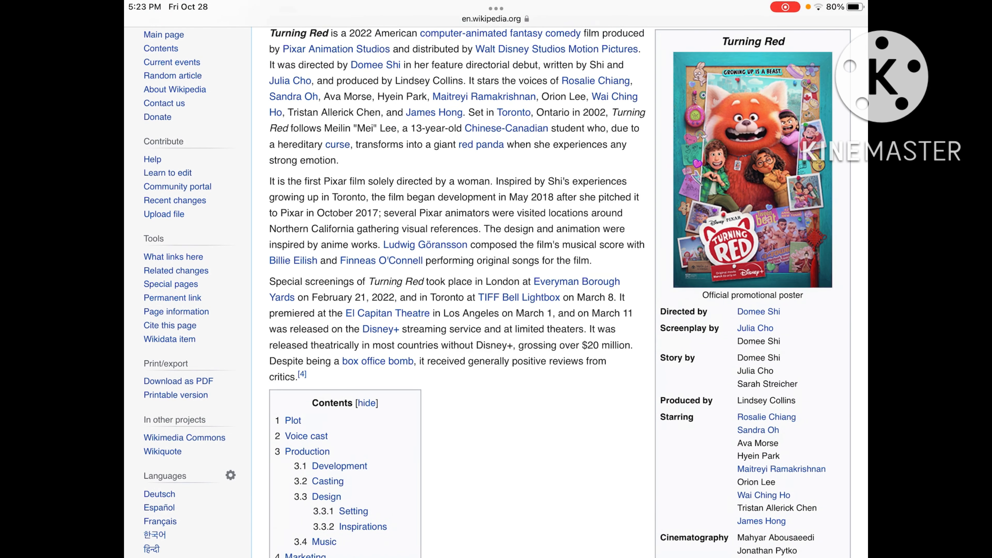
left_click(752, 163)
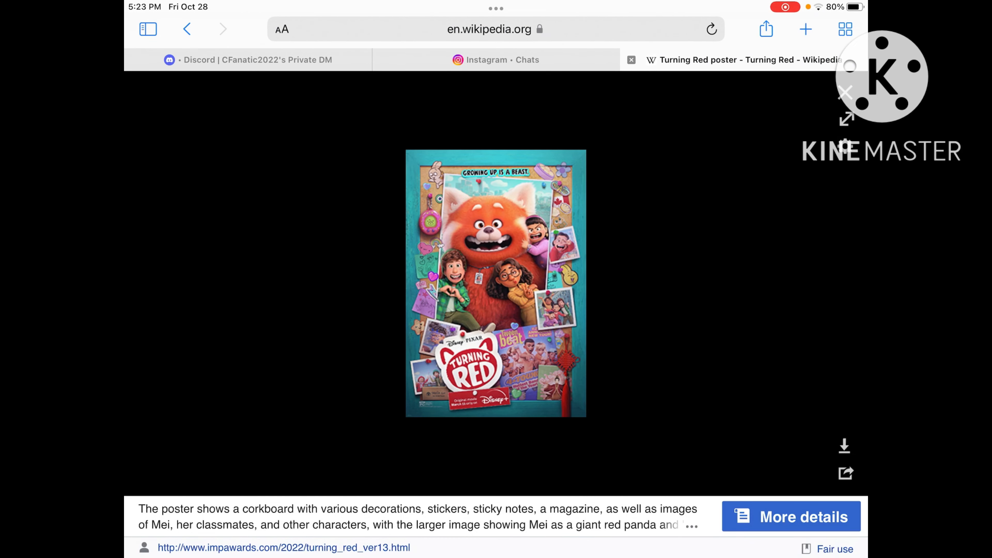